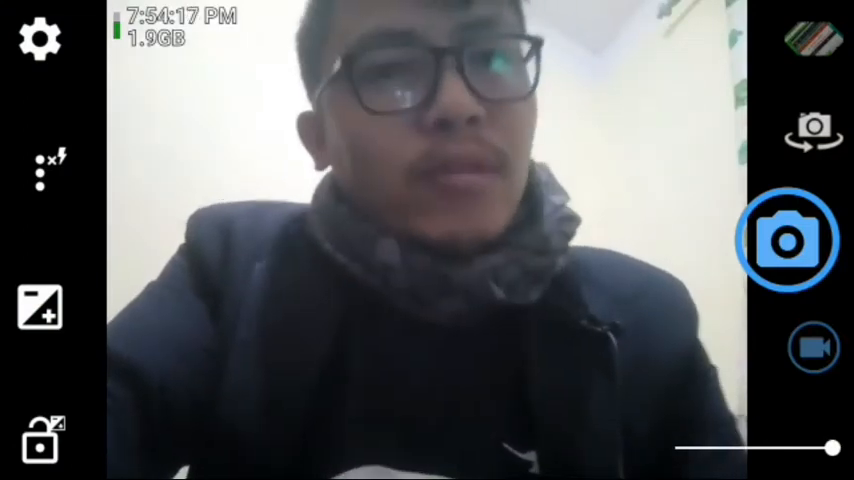
Open Open Camera's settings using the gear icon on the camera preview
{"action": "left_click", "coordinate": [41, 39]}
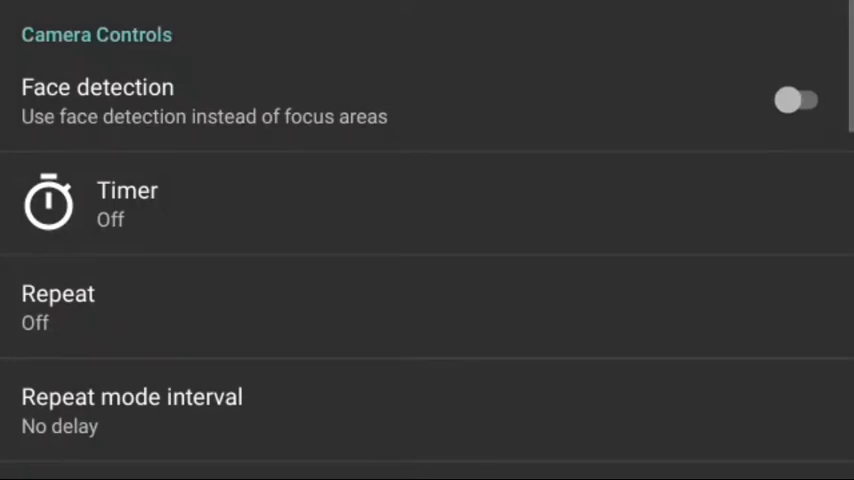
Scroll the settings list down to Save location and Use Storage Access Framework
{"action": "scroll", "scroll_direction": "down", "scroll_amount": 3}
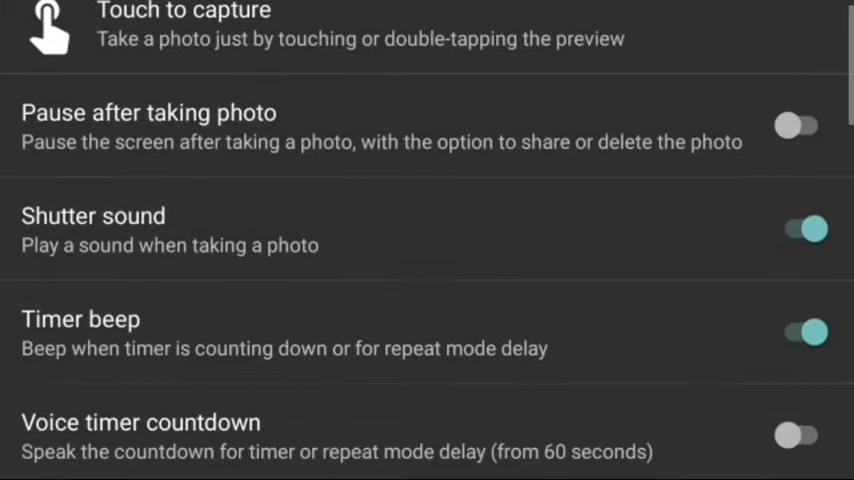
{"action": "scroll", "scroll_direction": "down", "scroll_amount": 3}
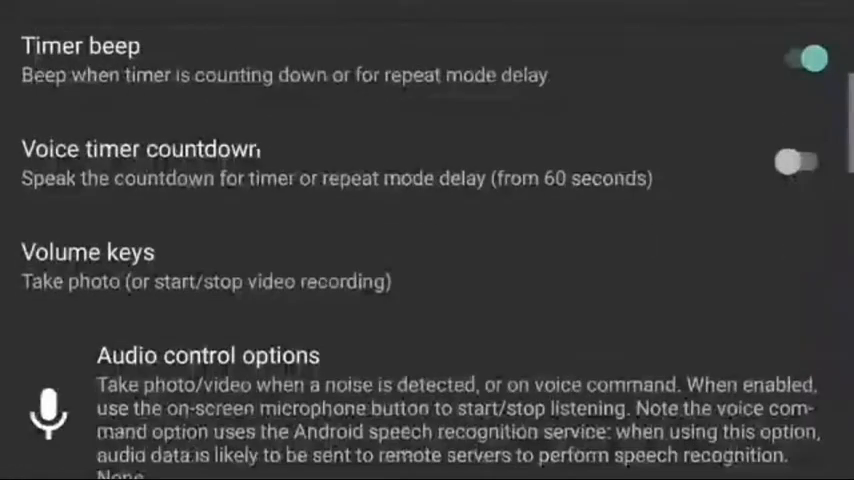
{"action": "scroll", "scroll_direction": "down", "scroll_amount": 3}
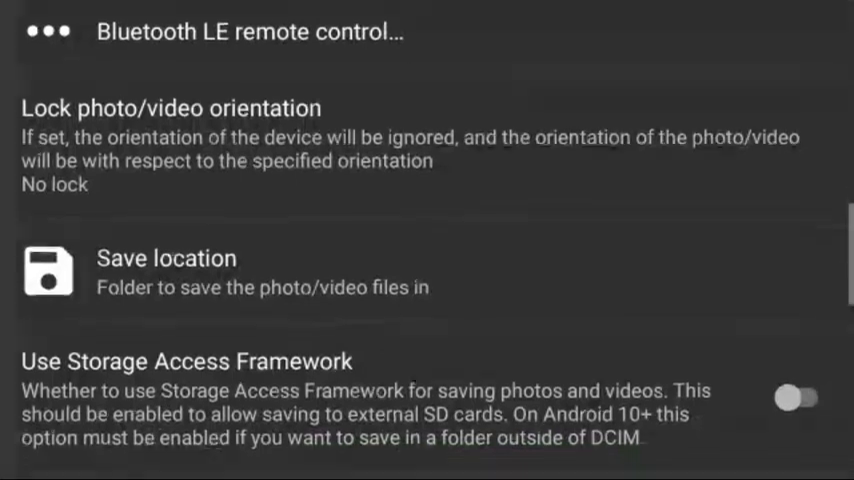
{"action": "scroll", "scroll_direction": "down", "scroll_amount": 3}
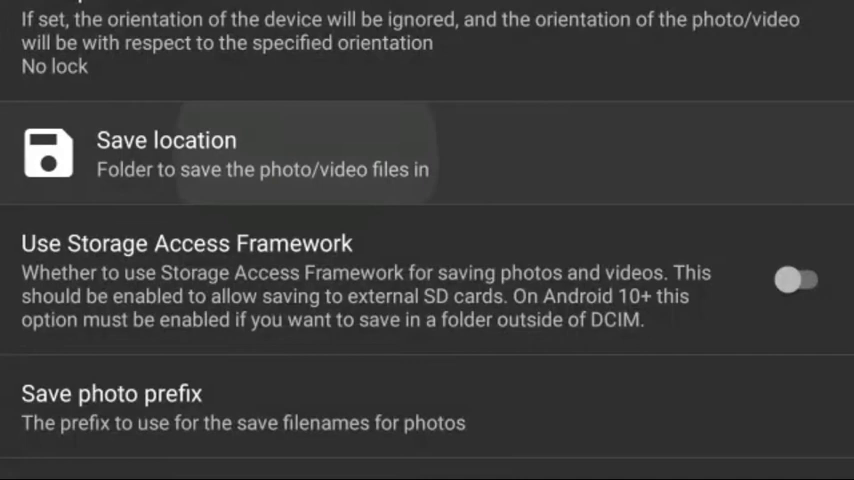
Turn on Use Storage Access Framework, launching the system folder picker
{"action": "left_click", "coordinate": [166, 140]}
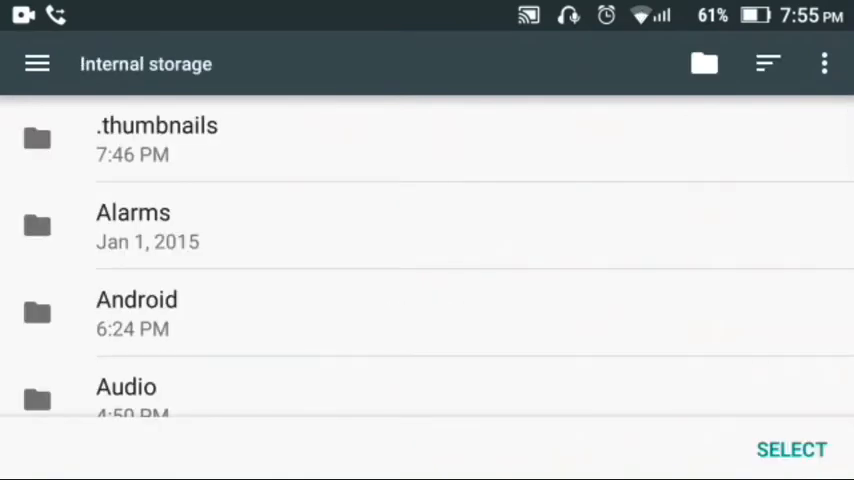
Check the storage locations drawer and hide the SD card via the overflow menu
{"action": "left_click", "coordinate": [37, 63]}
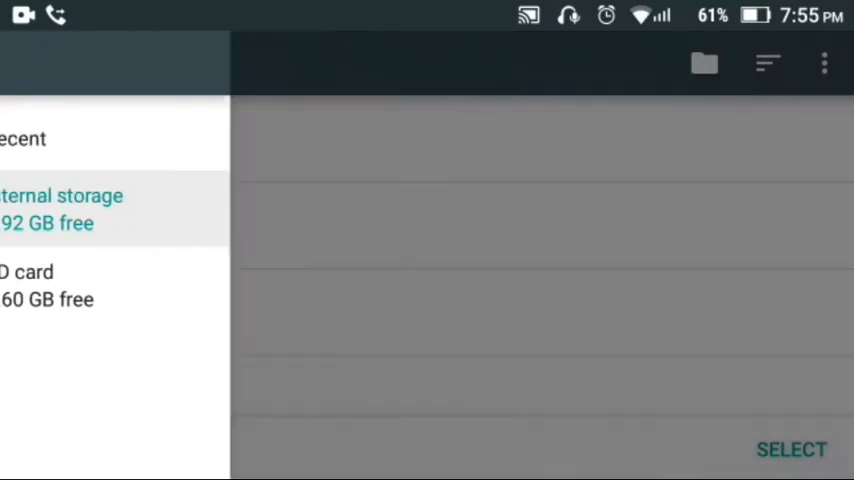
{"action": "left_click", "coordinate": [60, 208]}
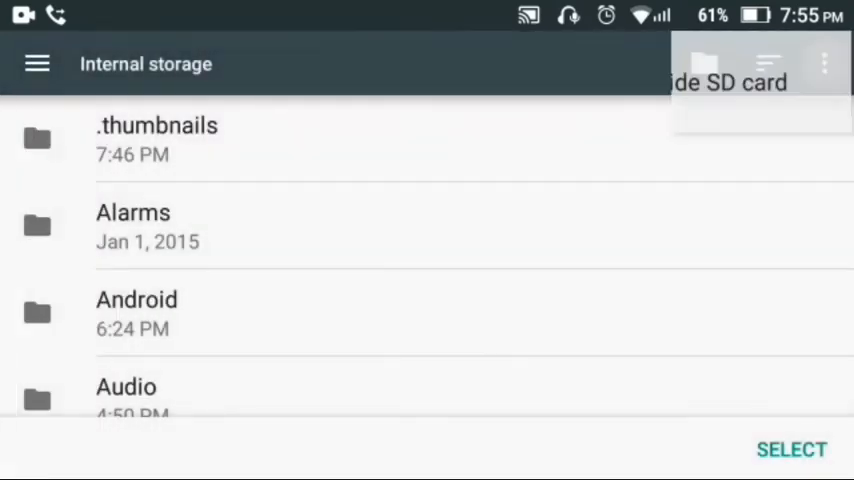
{"action": "left_click", "coordinate": [823, 63]}
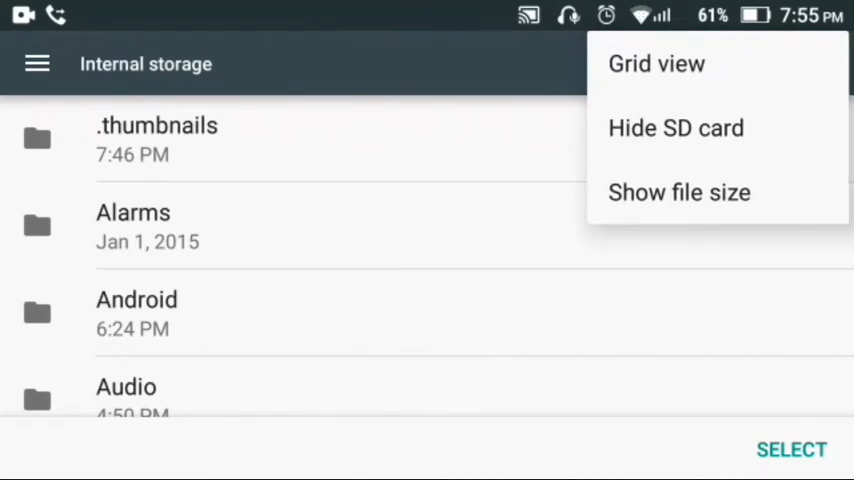
{"action": "left_click", "coordinate": [676, 128]}
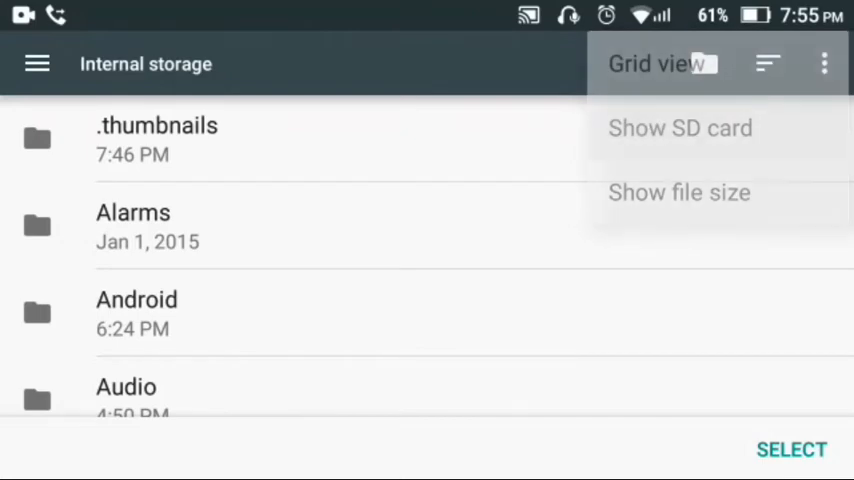
Recheck the locations drawer, then enable Show SD card from the overflow menu
{"action": "left_click", "coordinate": [37, 63]}
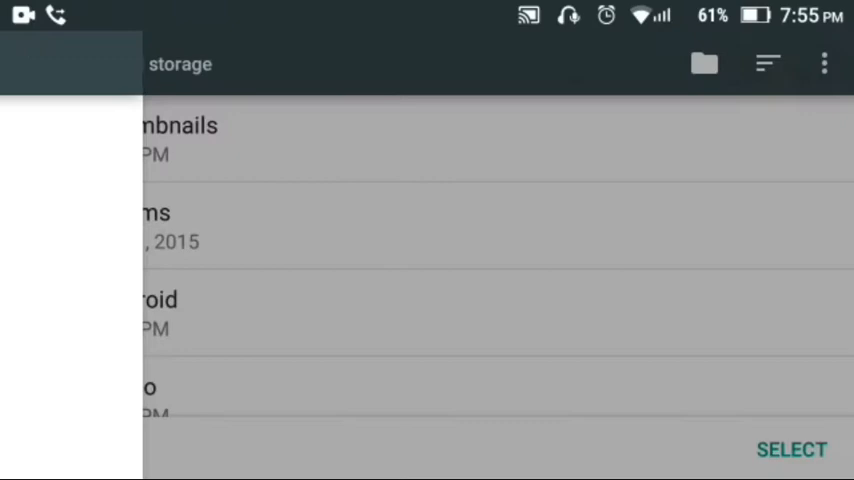
{"action": "left_click", "coordinate": [37, 63]}
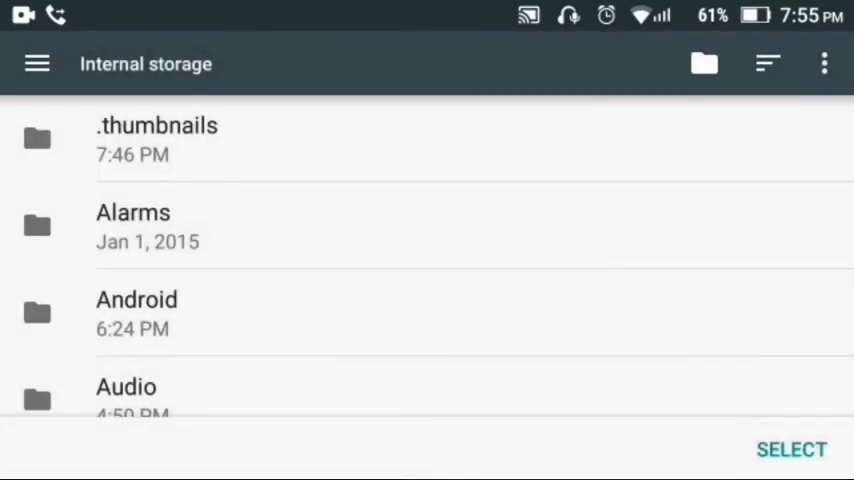
{"action": "left_click", "coordinate": [824, 63]}
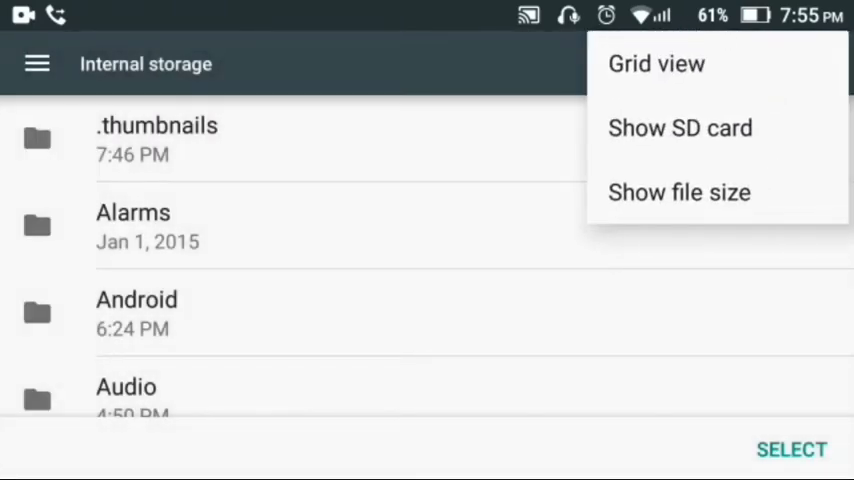
{"action": "left_click", "coordinate": [680, 128]}
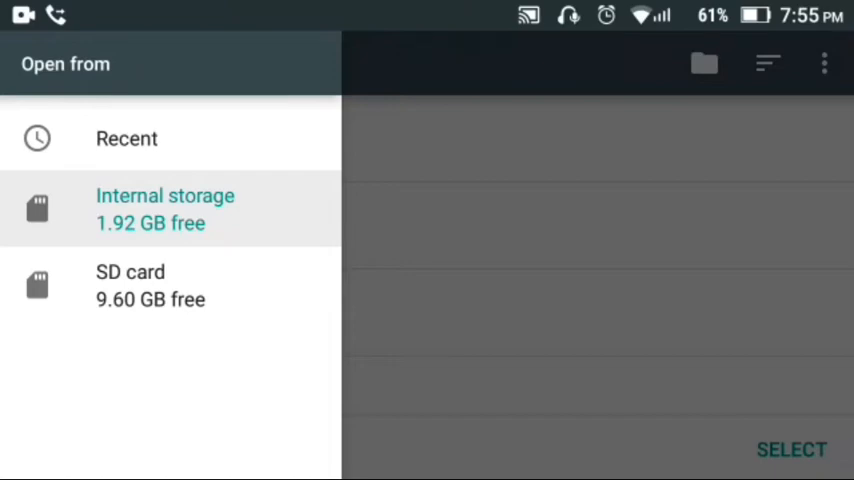
Browse the SD card's folders and start creating a new folder there
{"action": "left_click", "coordinate": [130, 285]}
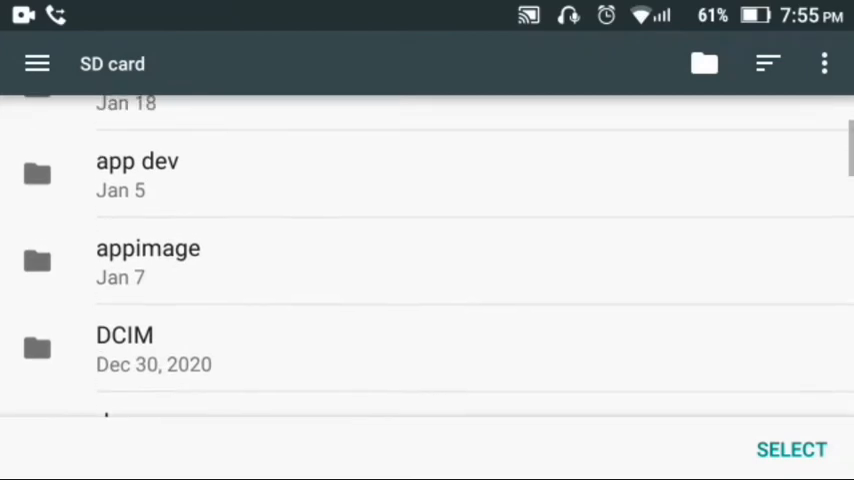
{"action": "scroll", "scroll_direction": "down", "scroll_amount": 3}
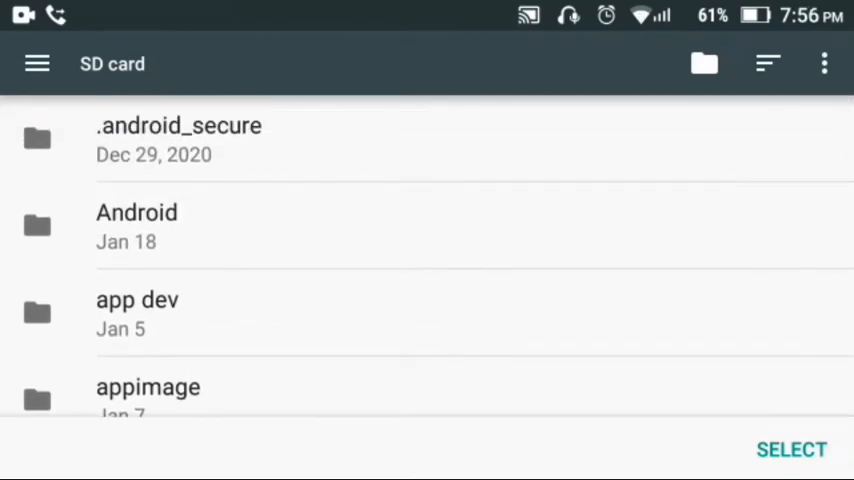
{"action": "left_click", "coordinate": [824, 63]}
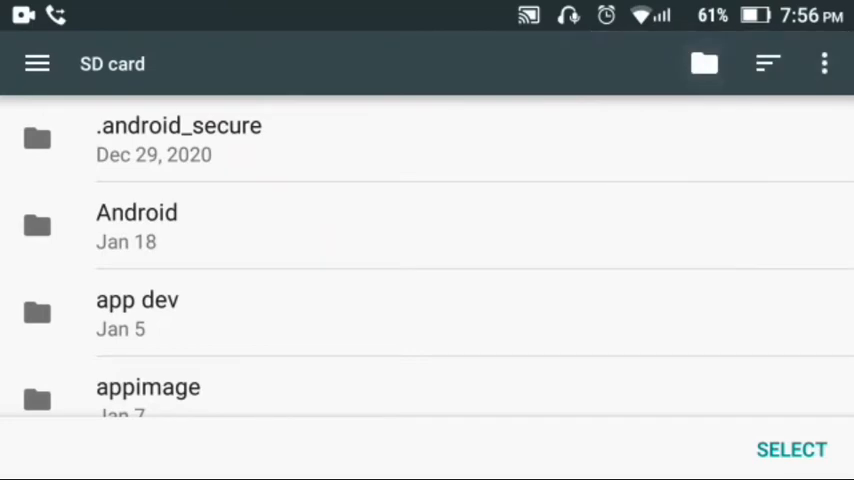
{"action": "left_click", "coordinate": [704, 63]}
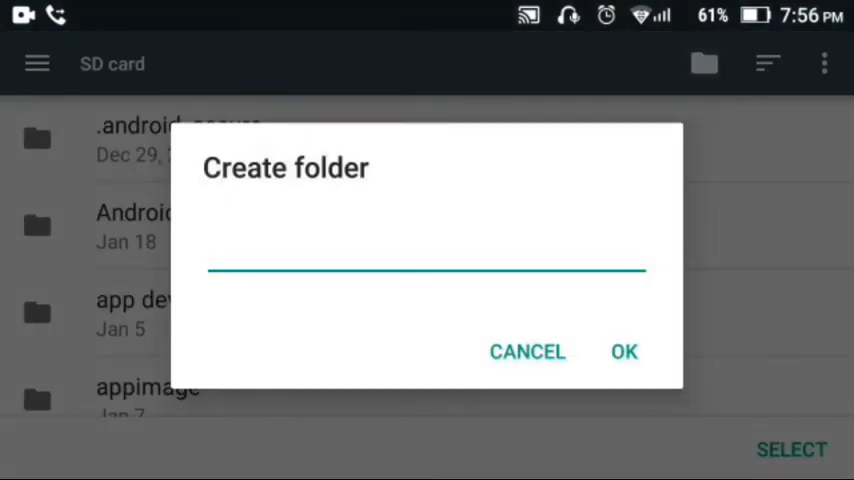
Name the new SD card folder 'open camera projects' and confirm creating it
{"action": "left_click", "coordinate": [427, 267]}
{"action": "type", "text": "open camera proj"}
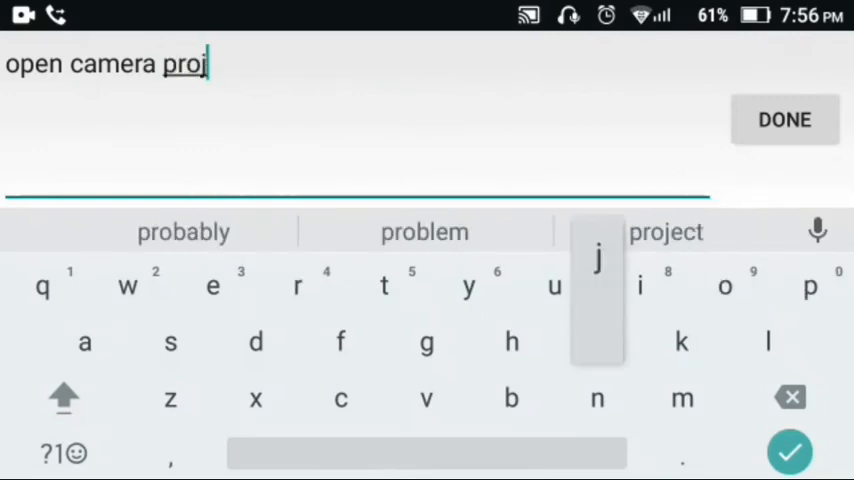
{"action": "left_click", "coordinate": [666, 232]}
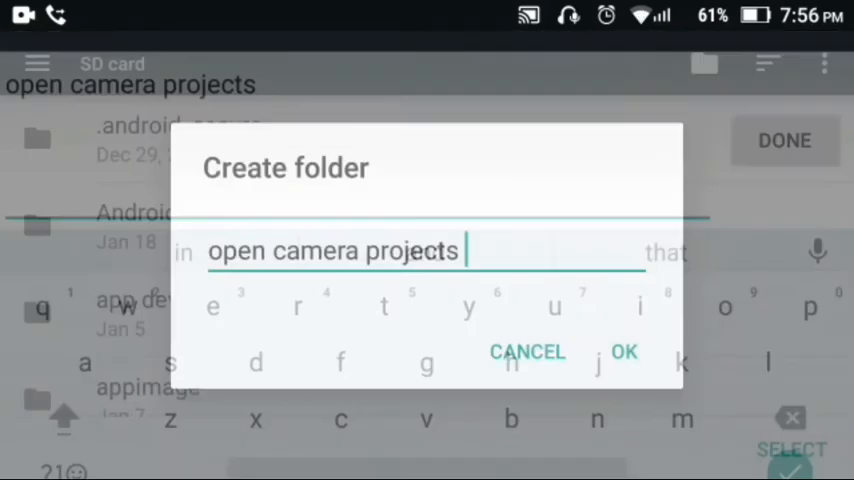
{"action": "left_click", "coordinate": [623, 351]}
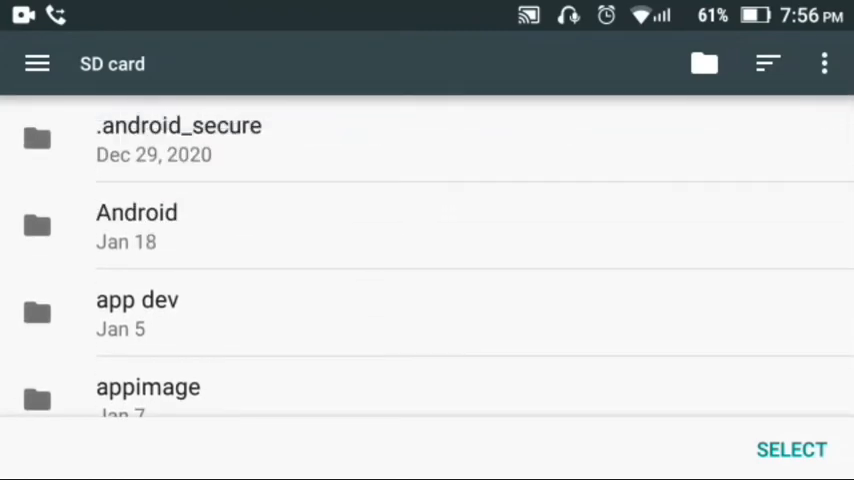
{"action": "scroll", "scroll_direction": "down", "scroll_amount": 3}
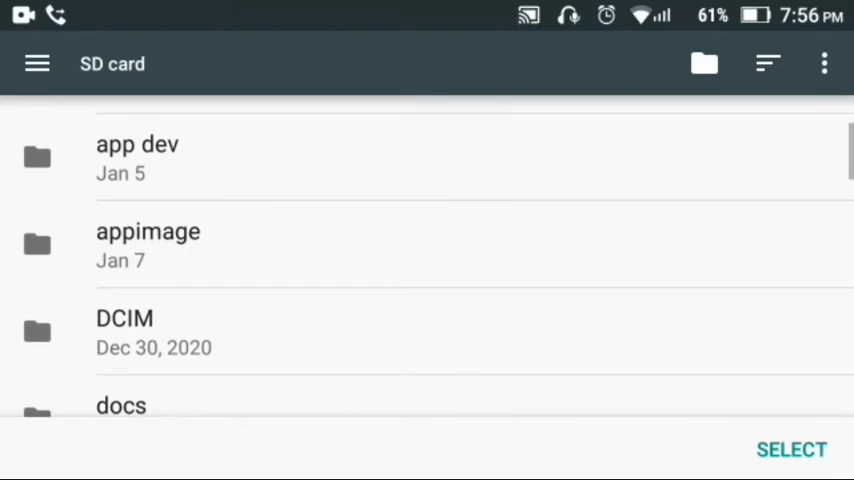
{"action": "scroll", "scroll_direction": "down", "scroll_amount": 3}
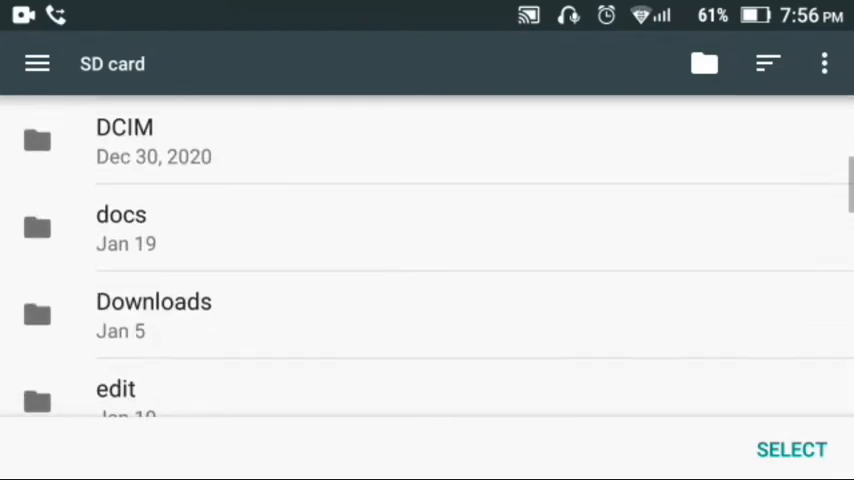
{"action": "scroll", "scroll_direction": "down", "scroll_amount": 3}
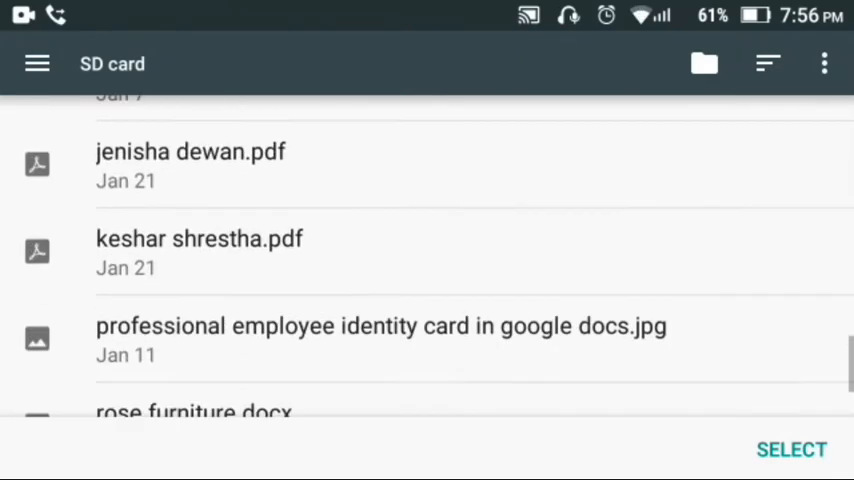